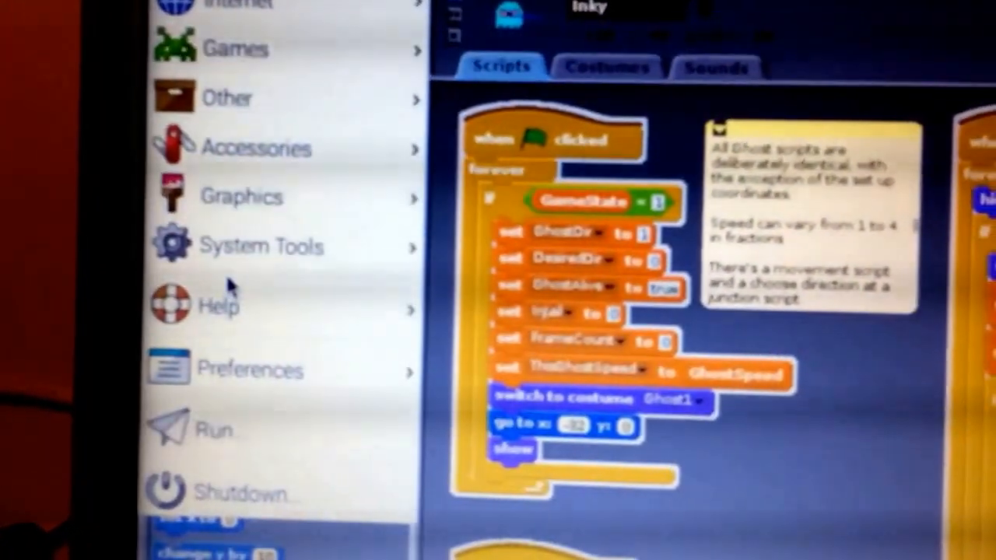
# Step: Launch the pi-top brightness application from the System Tools menu
pyautogui.click(263, 245)
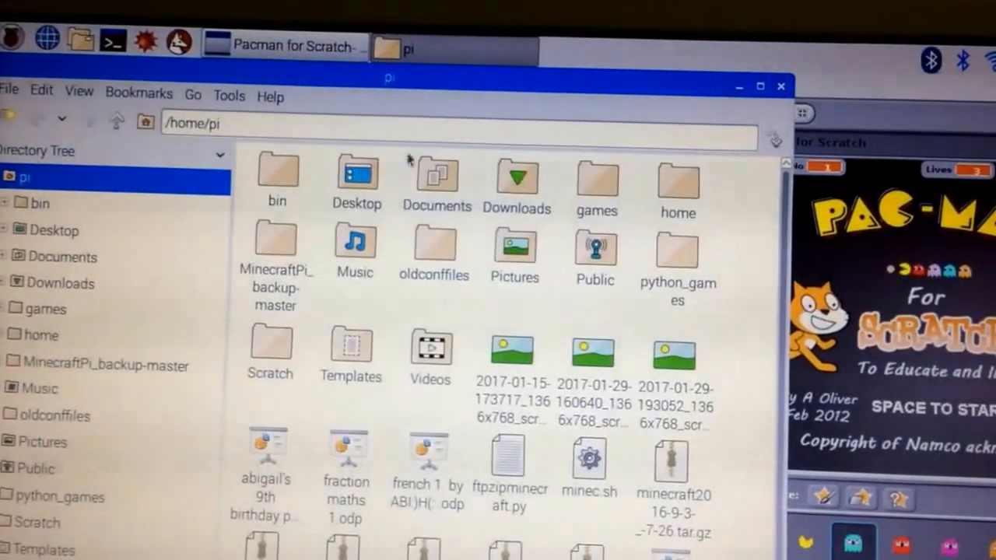
# Step: Navigate into the Downloads folder of /home/pi
pyautogui.click(435, 174)
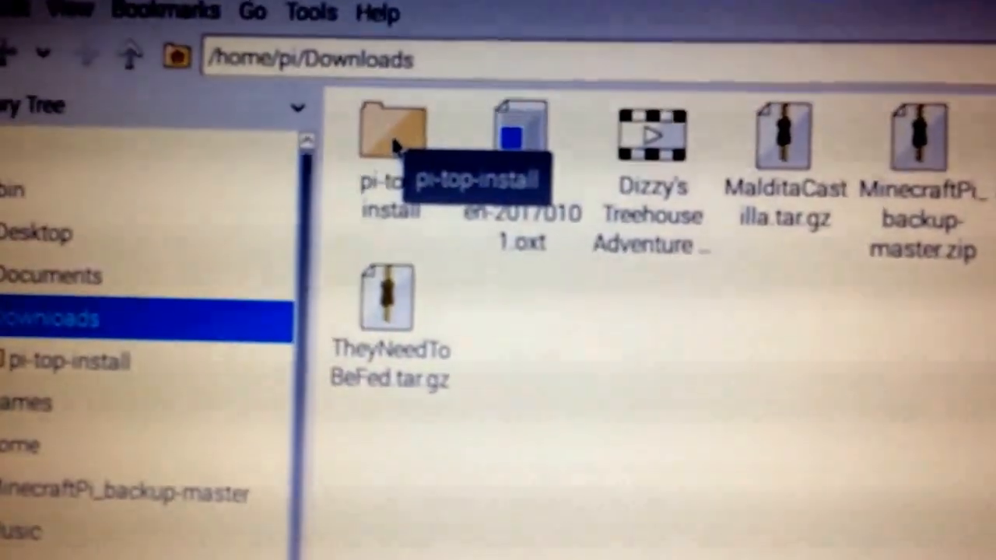
# Step: Enter the pi-top-install folder containing pi-top-brightness-gui.py and bring up the applications menu
pyautogui.doubleClick(391, 140)
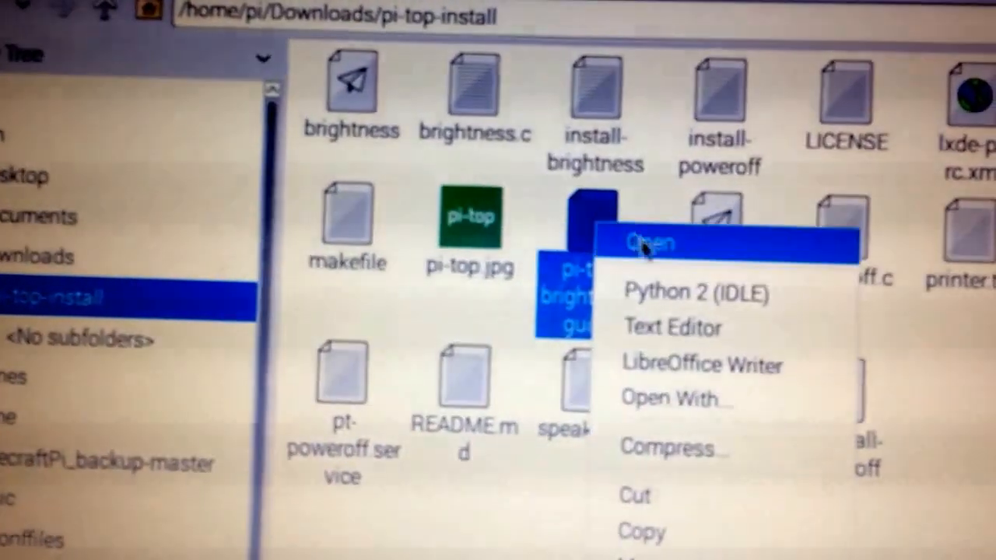
pyautogui.moveTo(656, 292)
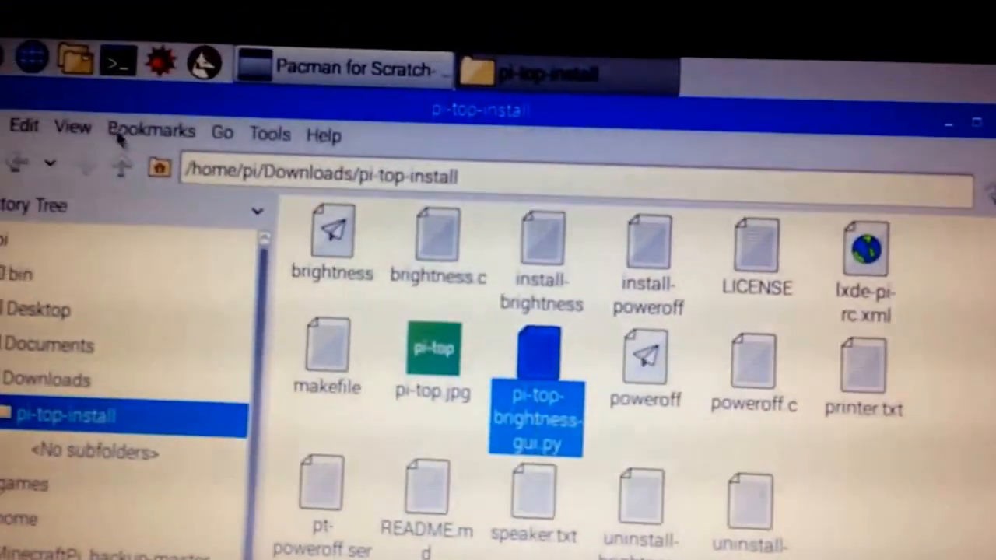
pyautogui.click(30, 59)
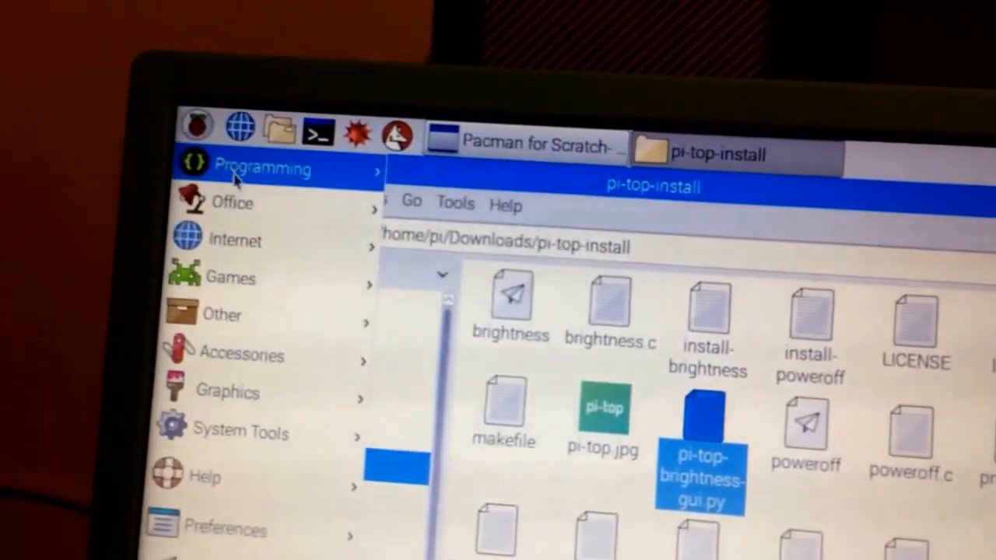